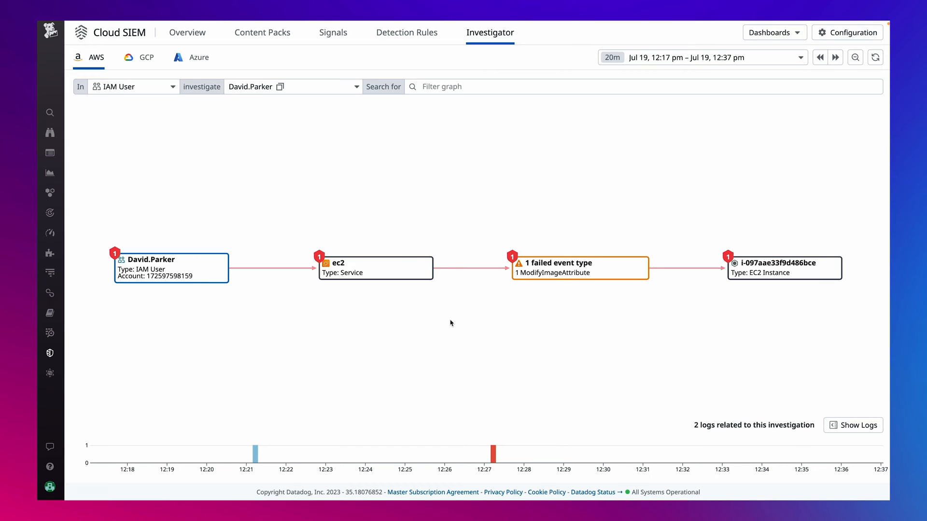
mouse_move(225, 290)
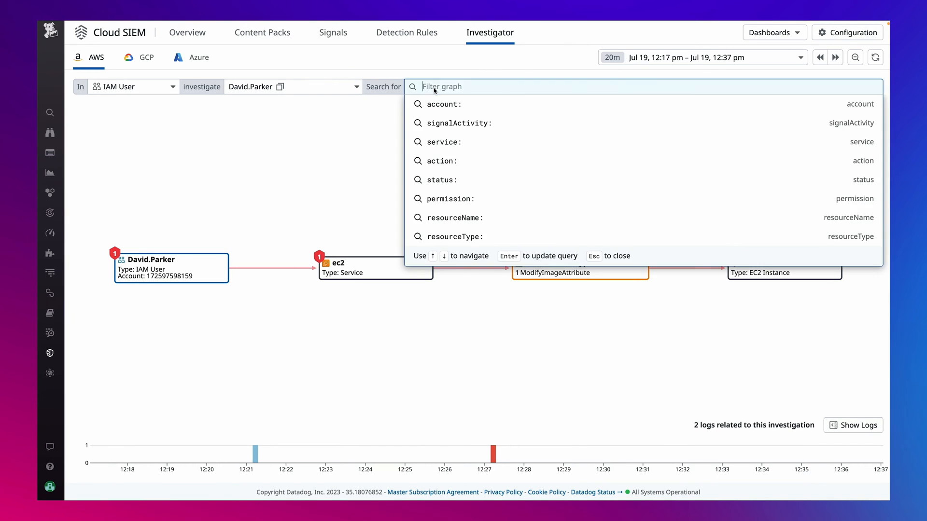
type("status:failed")
left_click(703, 57)
type("1")
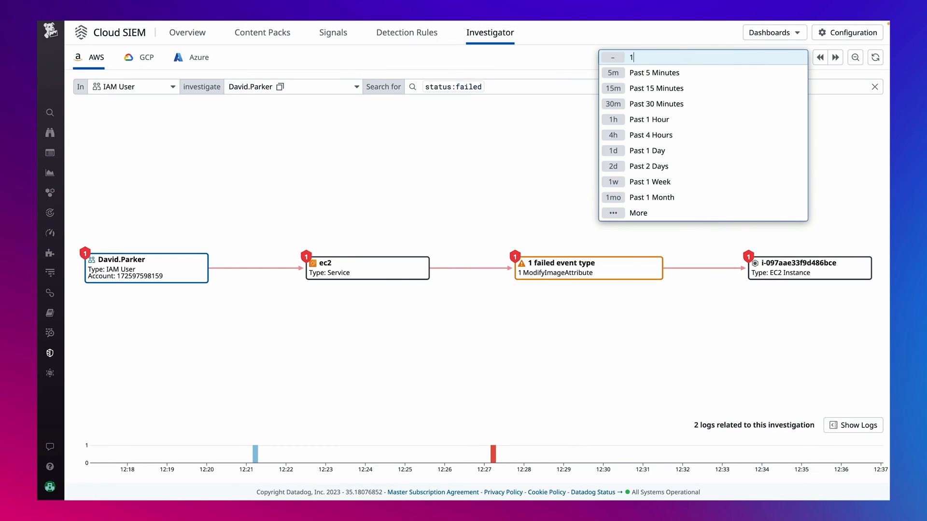
type("y")
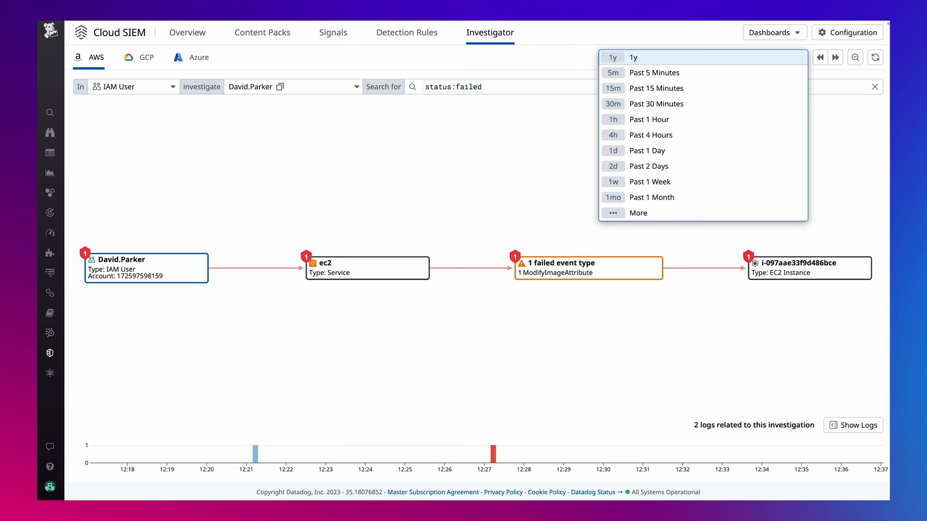
left_click(633, 58)
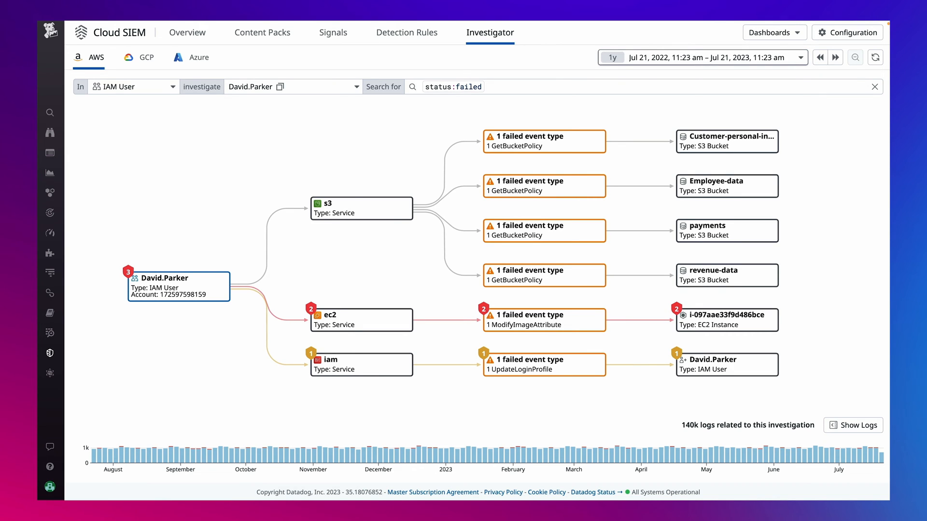
mouse_move(789, 140)
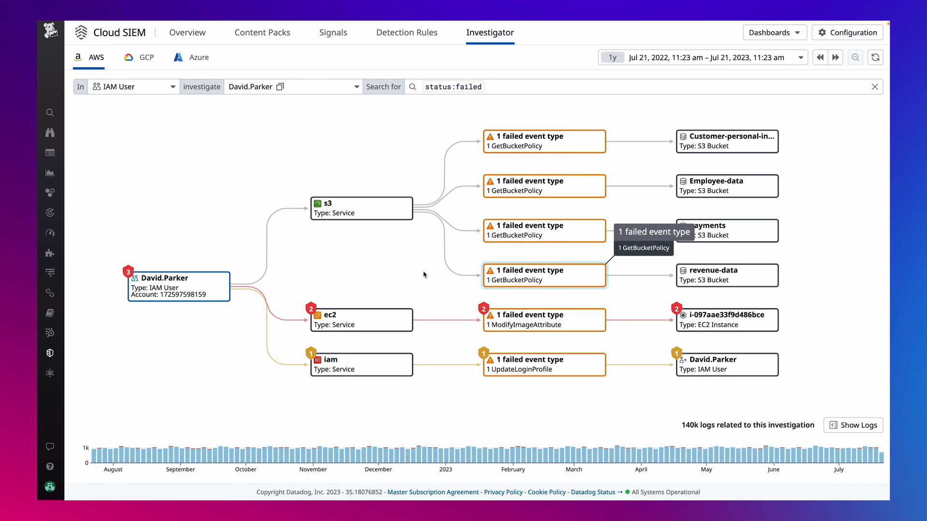
mouse_move(216, 311)
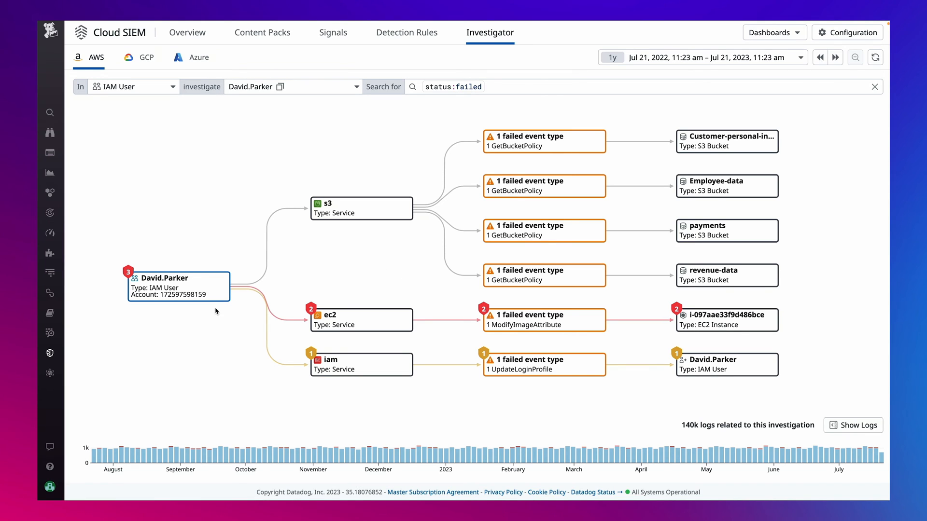
right_click(179, 286)
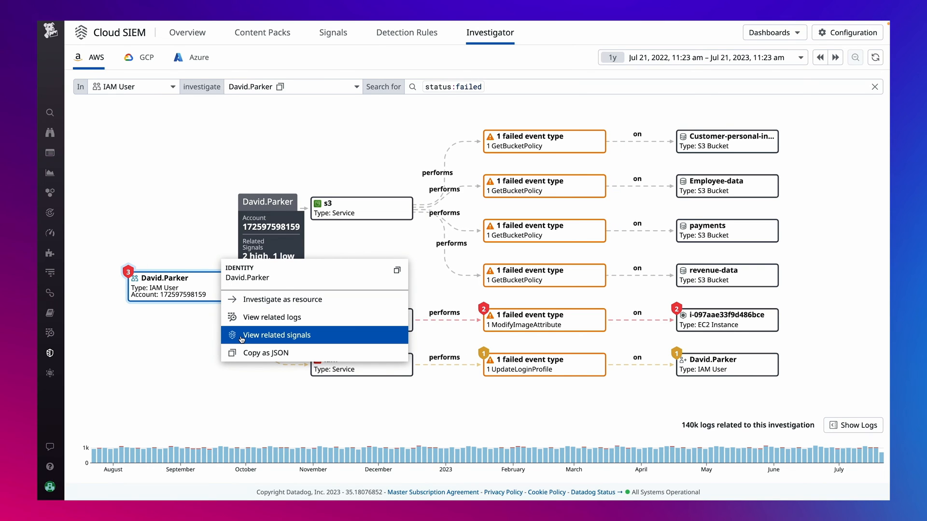
left_click(277, 335)
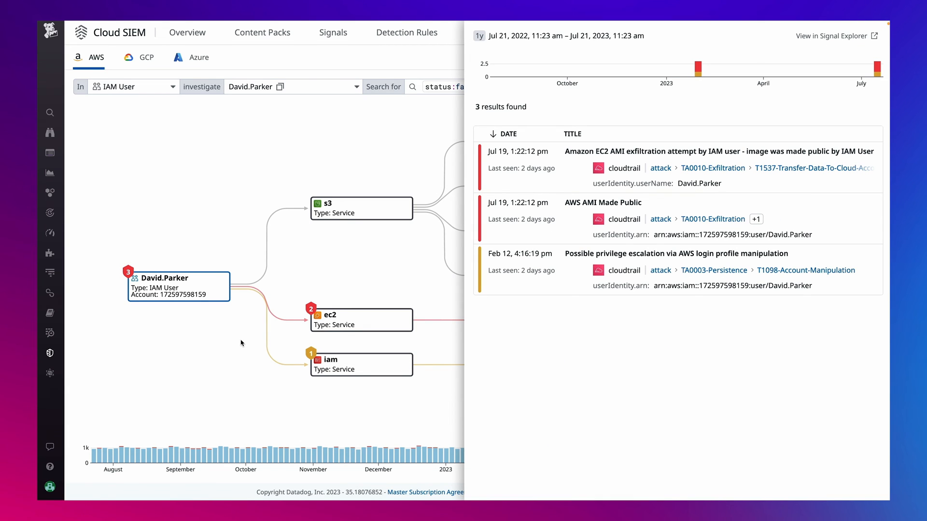
mouse_move(410, 348)
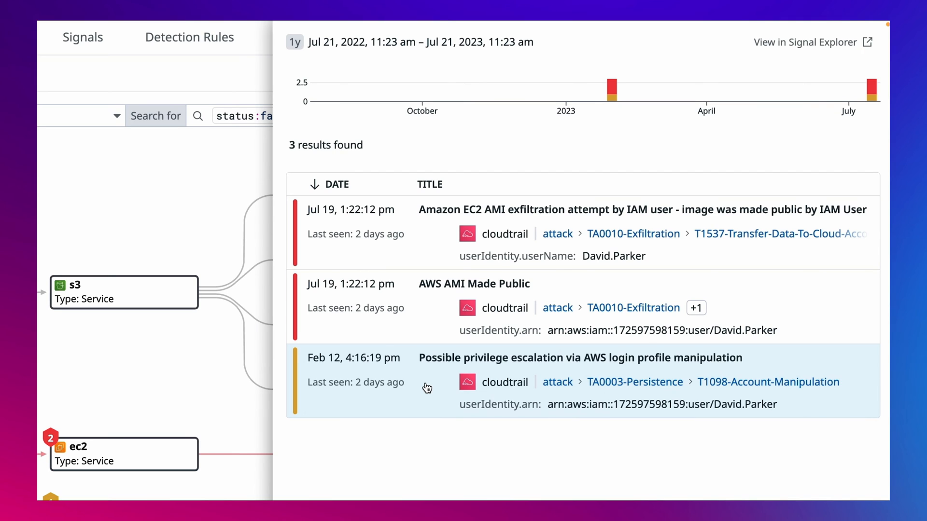
mouse_move(309, 255)
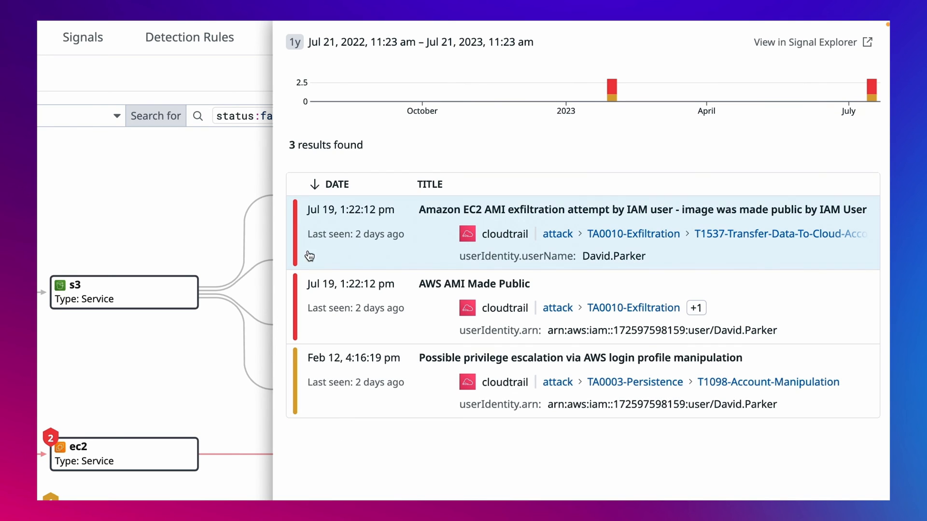
mouse_move(331, 255)
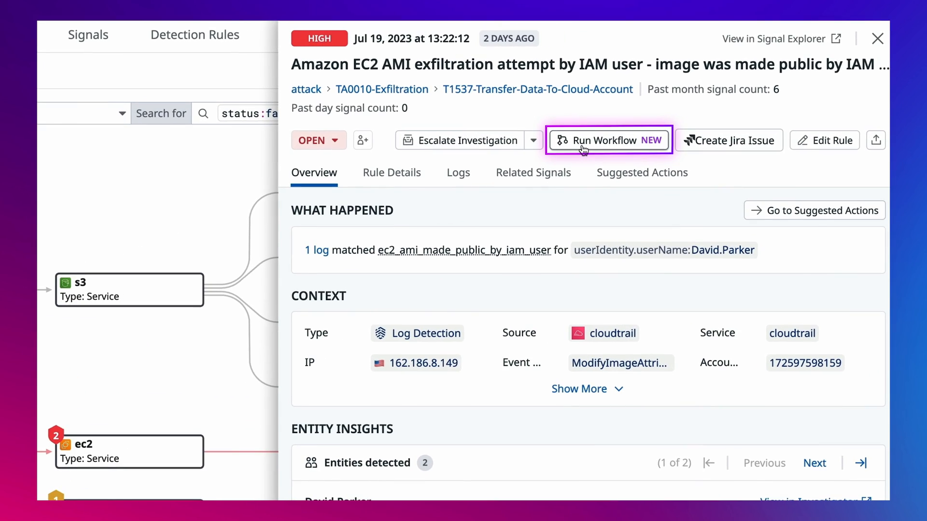
Run the 'Suspend User with OKTA' workflow from the EC2 AMI exfiltration signal.
left_click(608, 141)
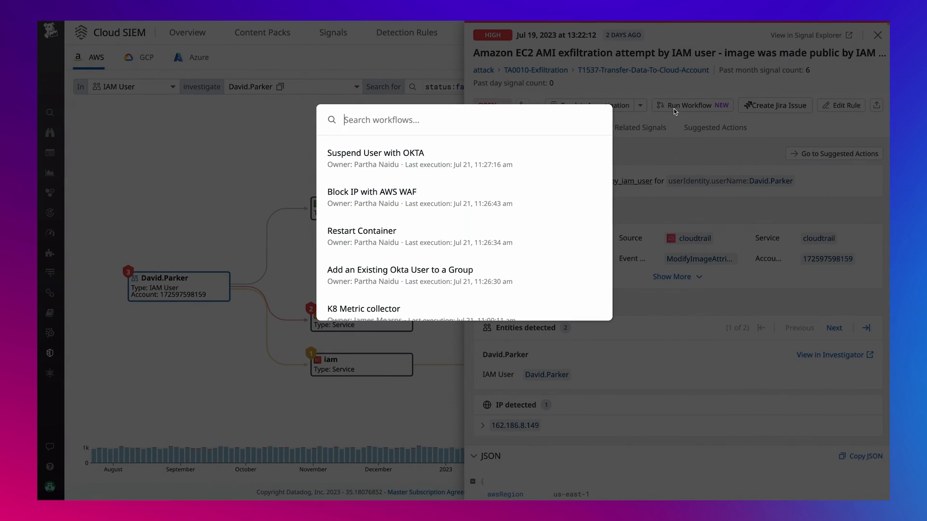
mouse_move(581, 162)
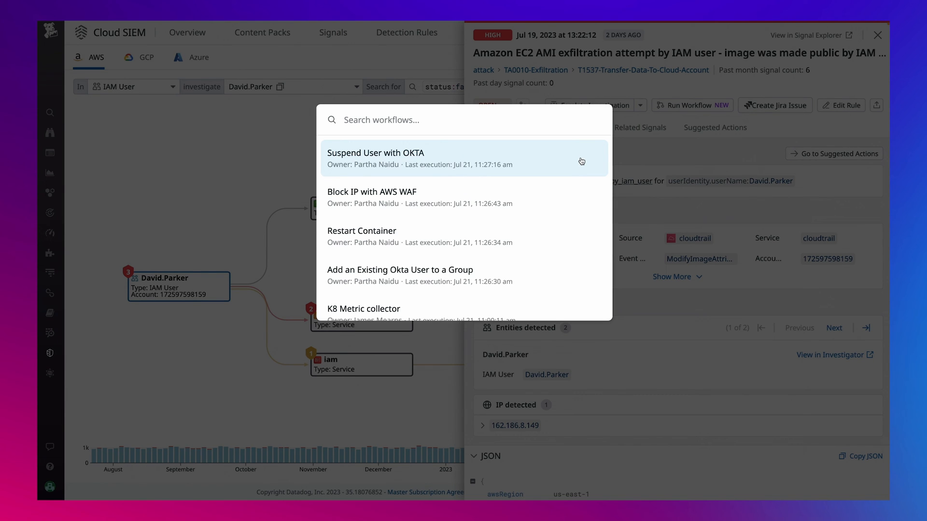
left_click(374, 153)
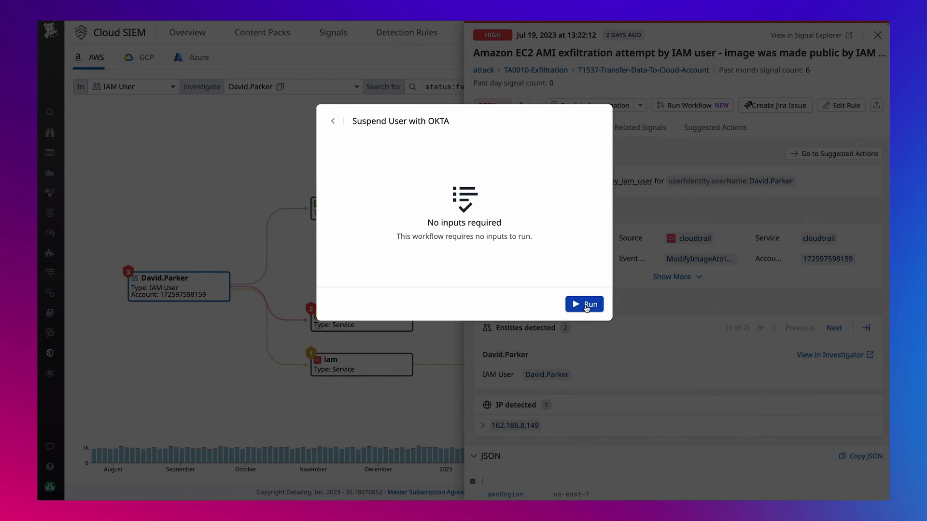
left_click(584, 304)
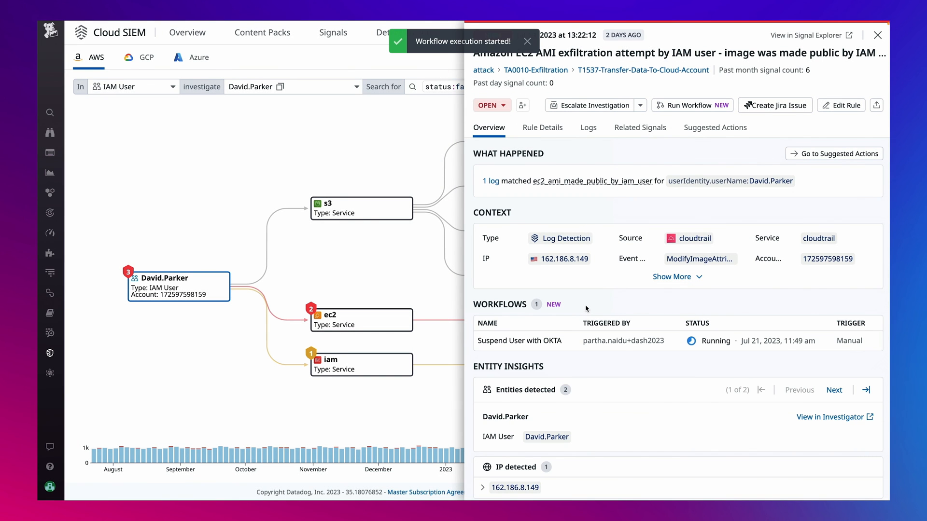